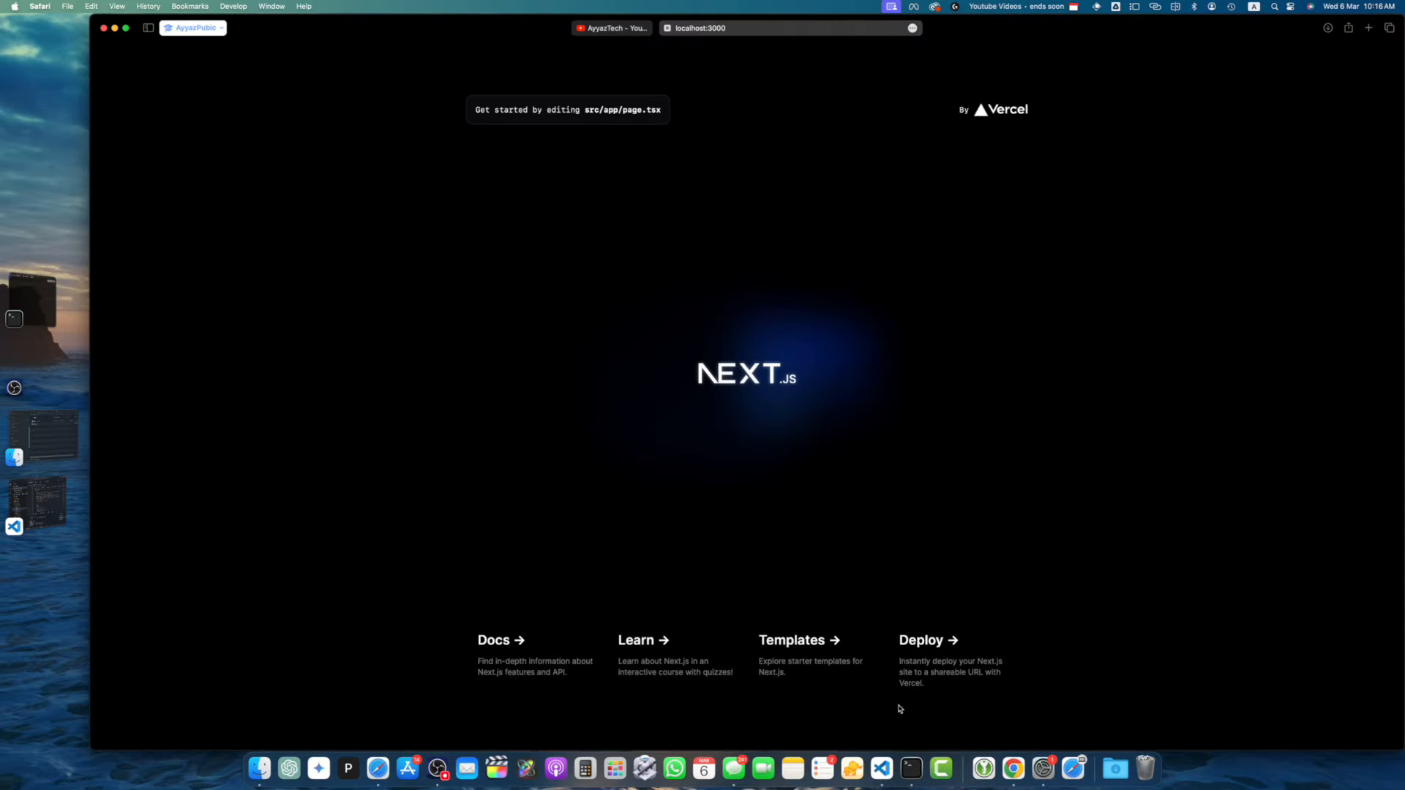
mouse_move(995, 748)
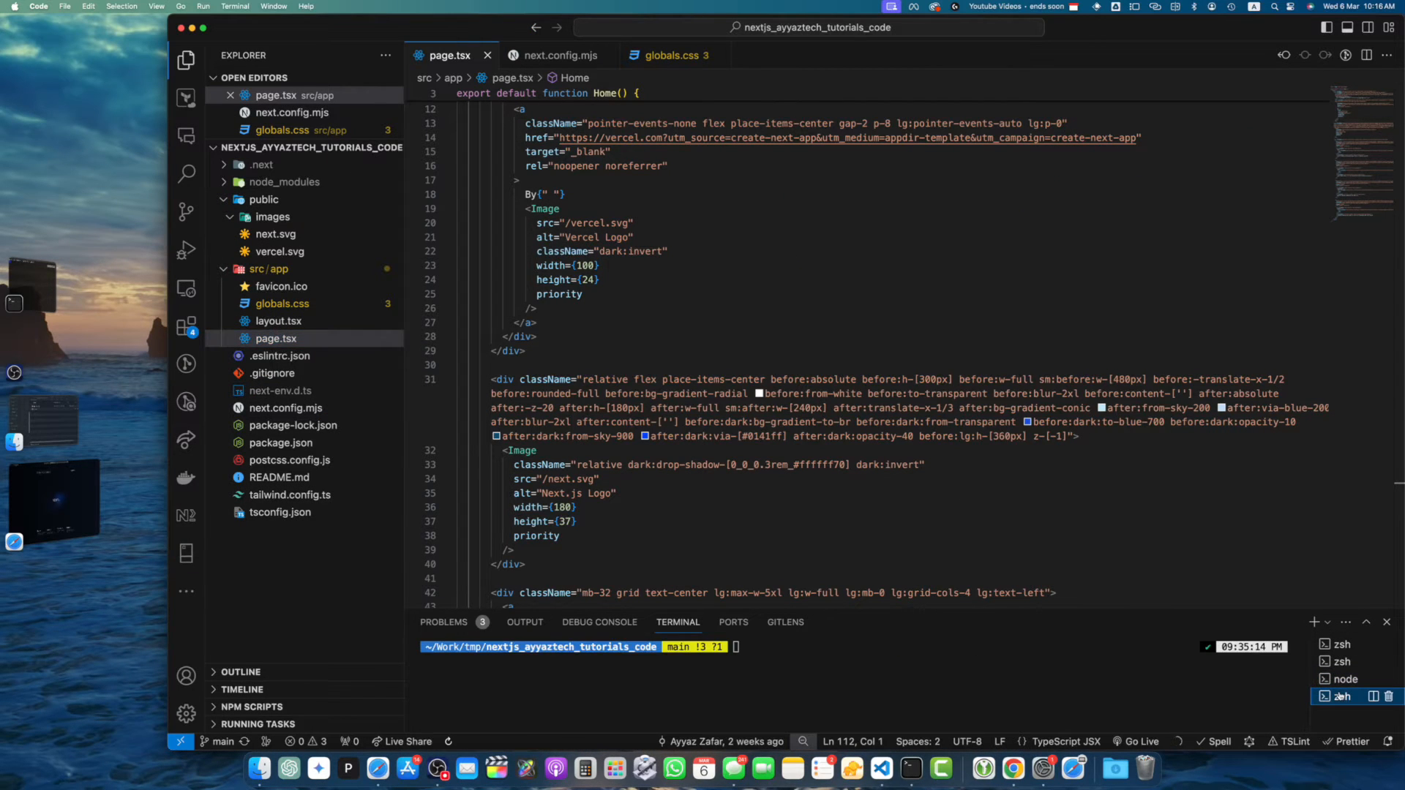
text(npm install --save @fortawesome/react-fontawesome @fortawesome/free-solid-svg-icons)
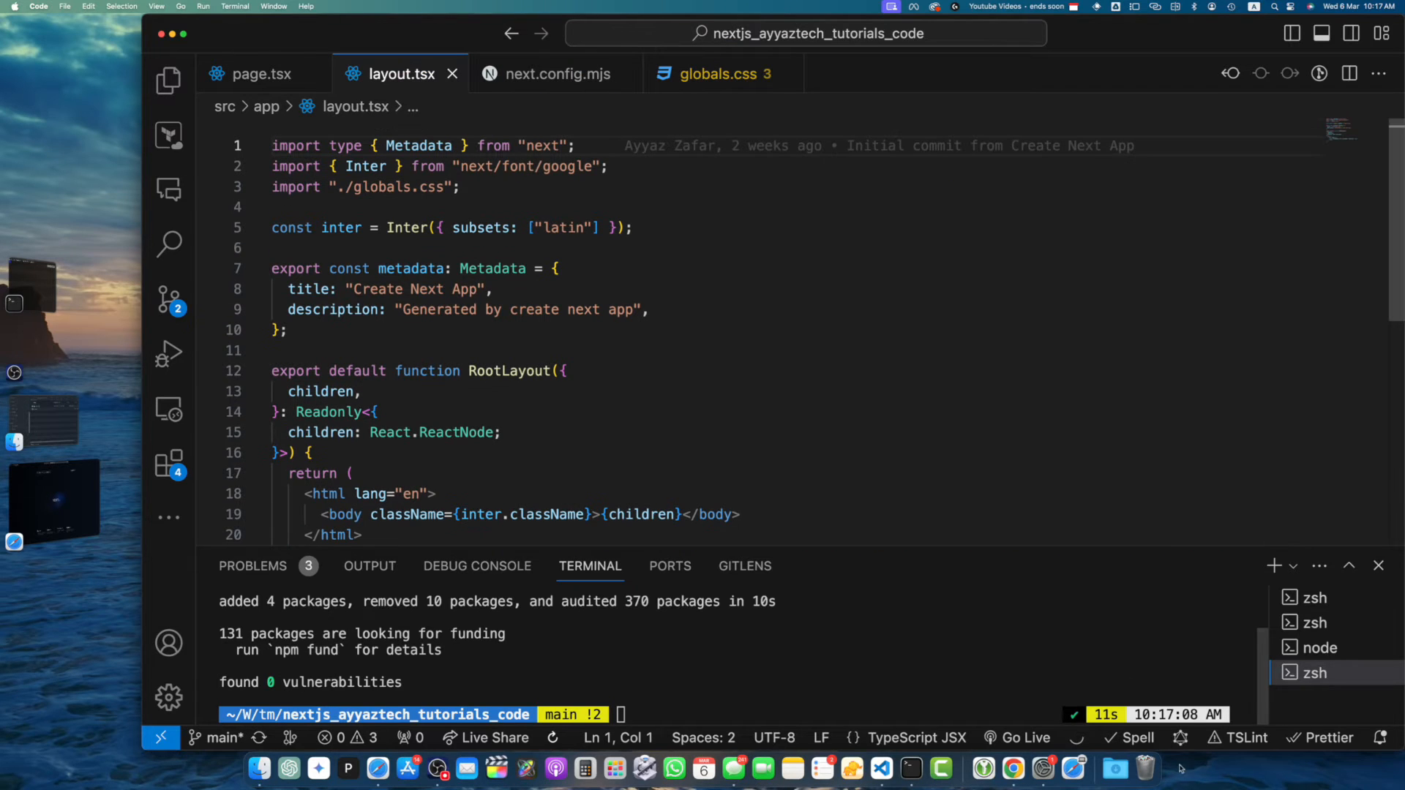
- Add the styles.css and fontawesome-svg-core config imports to layout.tsx with config.autoAddCss = false
click(1379, 565)
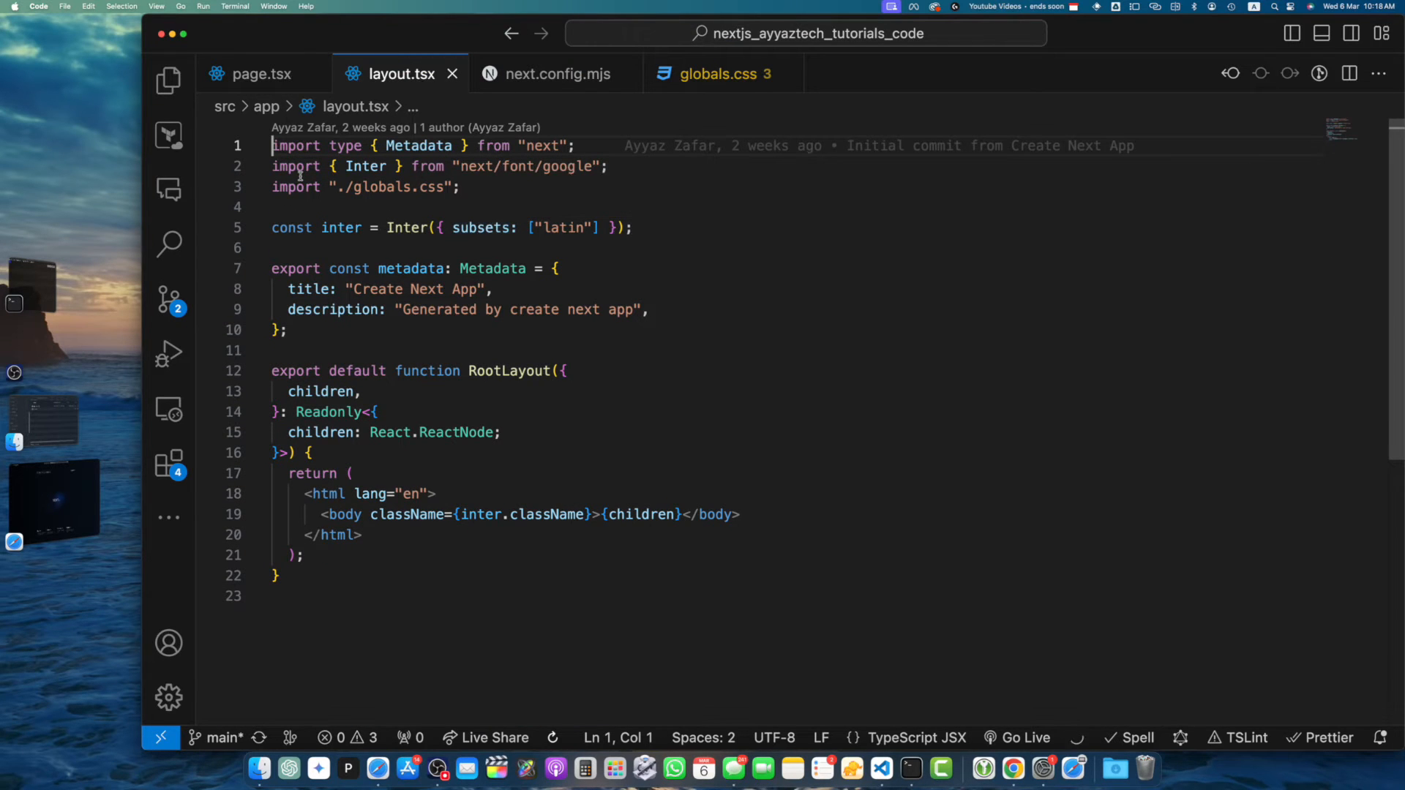
text(import '@fortawesome/fontawesome-svg-core/styles.css)
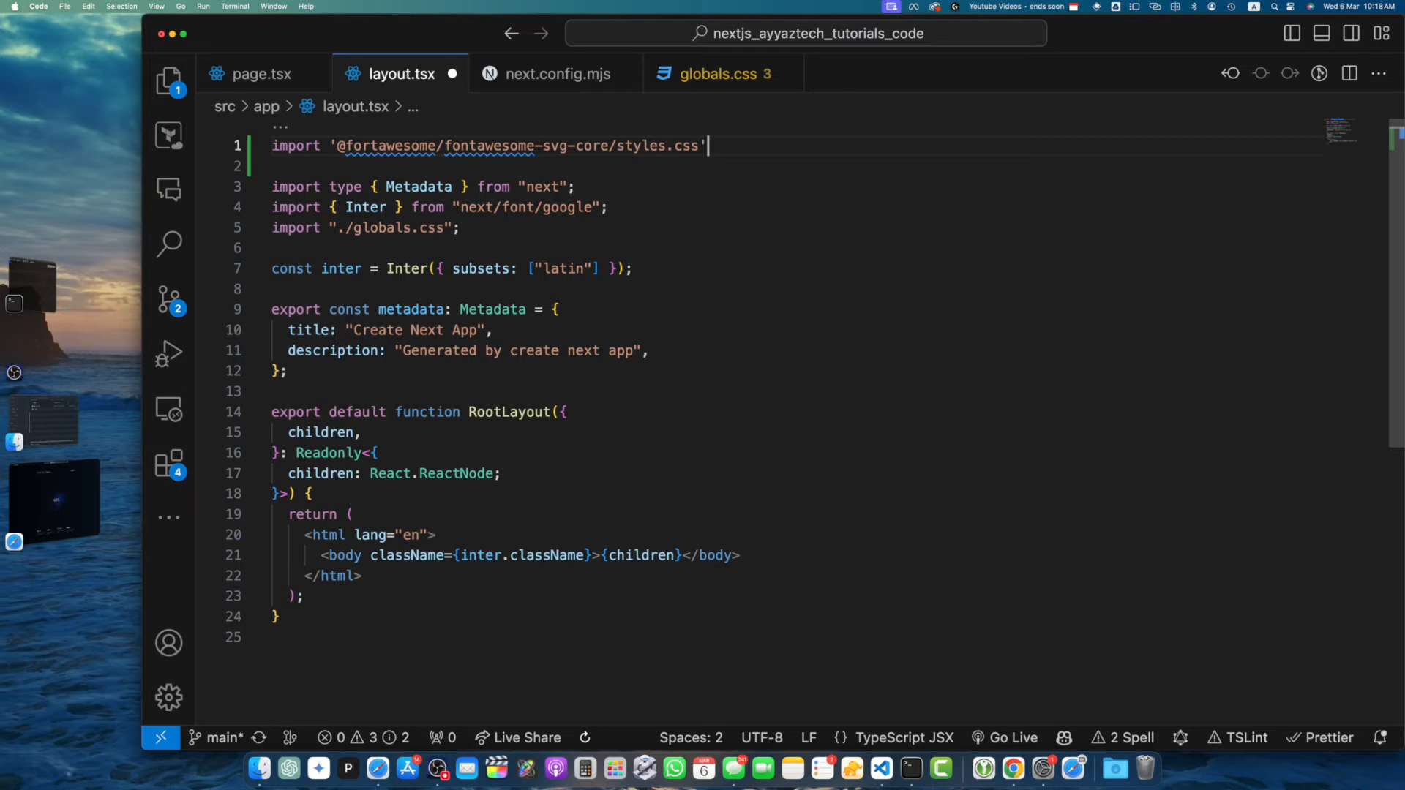
text(import { config } from "@fortawesome/fontawesome-svg-core";)
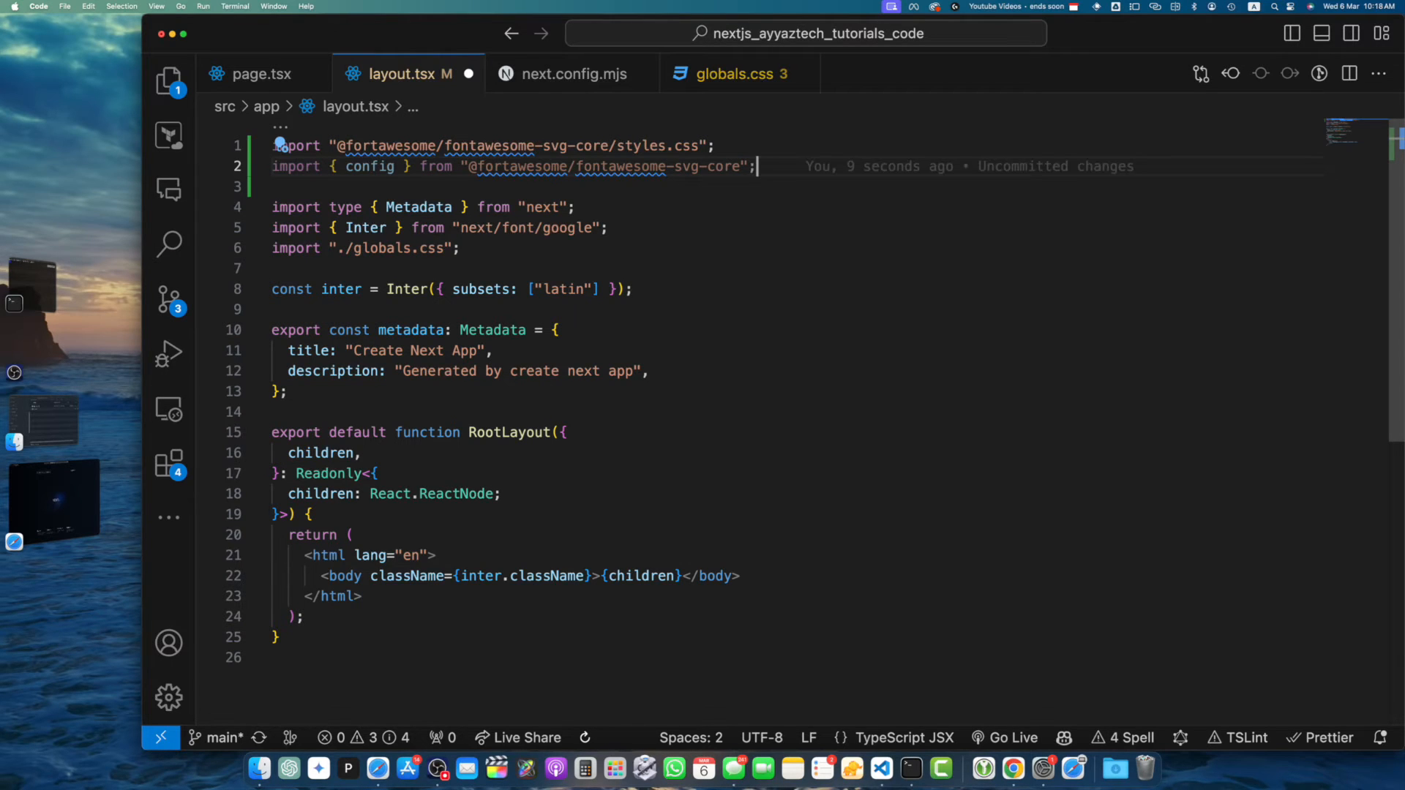
text(config.autoAddCss = false;)
text(IconExample.tsx)
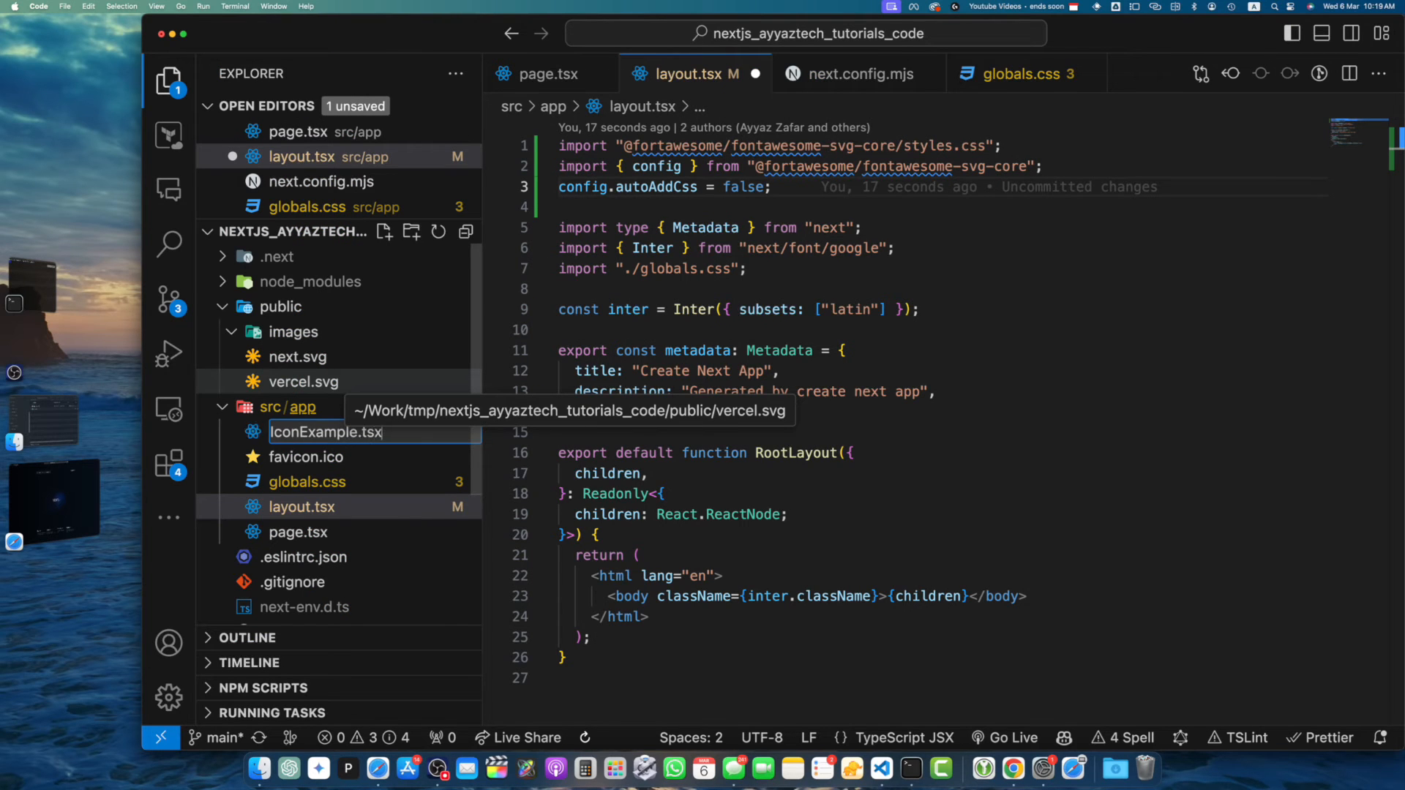
- Create components/IconExample.tsx under src/app rendering a faThumbsUp FontAwesomeIcon and a paragraph
right_click(269, 431)
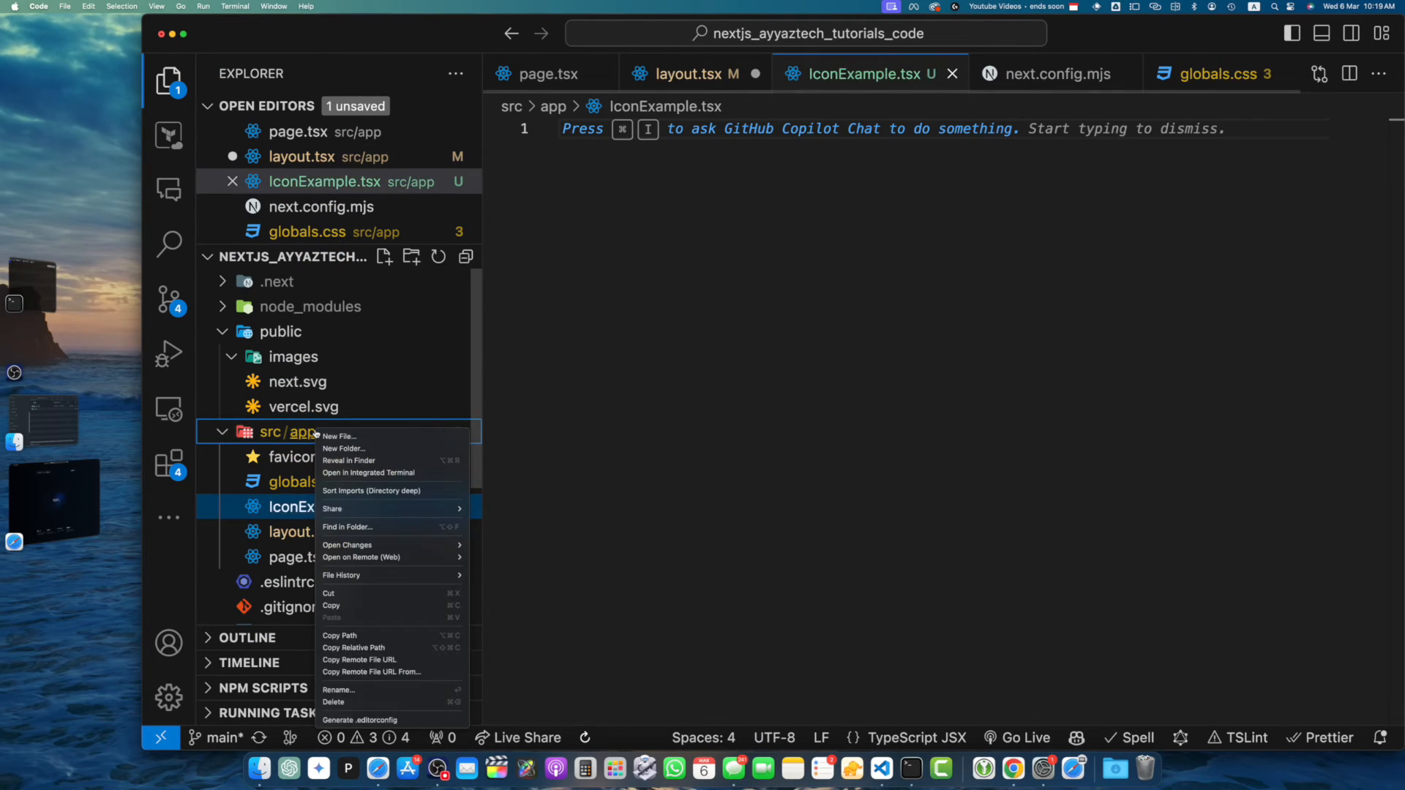
click(342, 448)
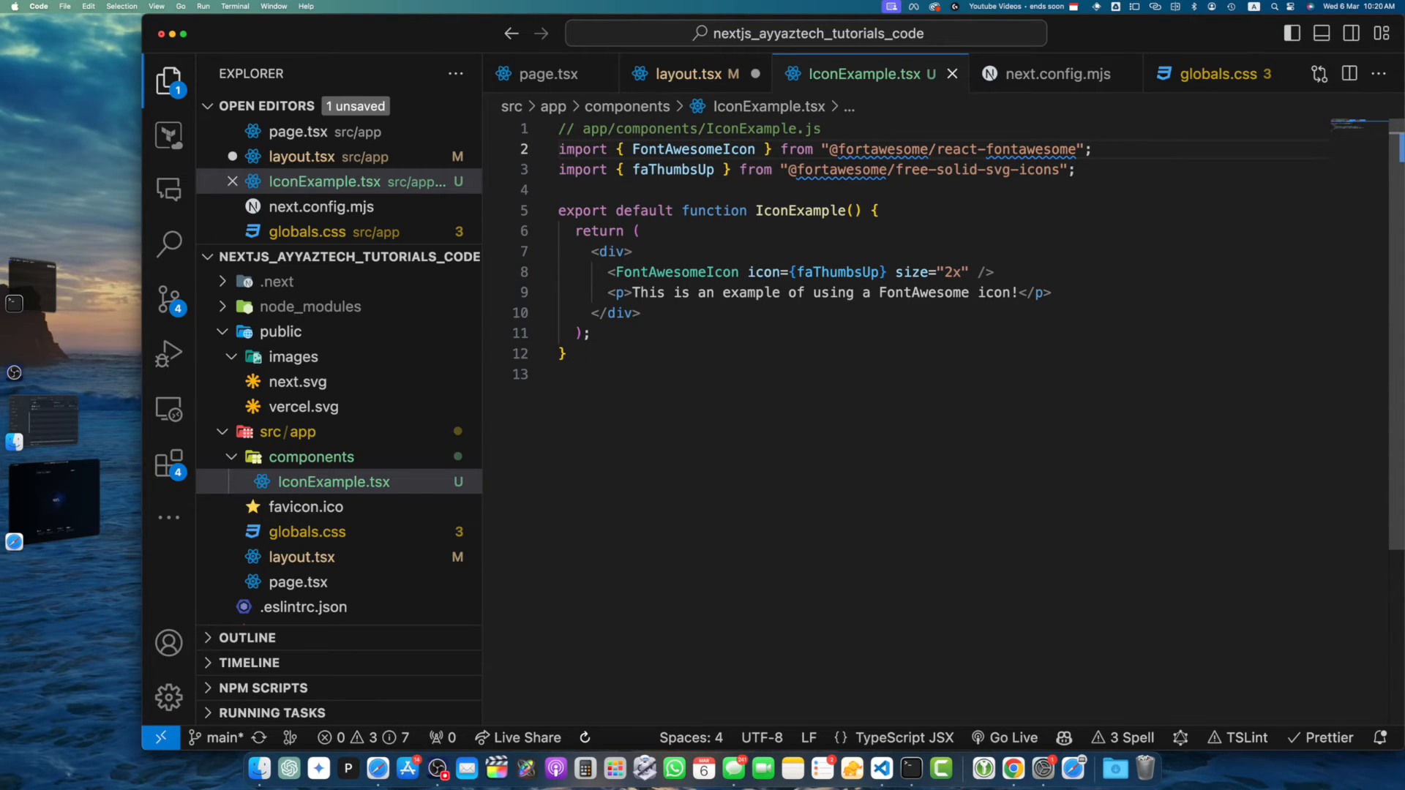
click(582, 149)
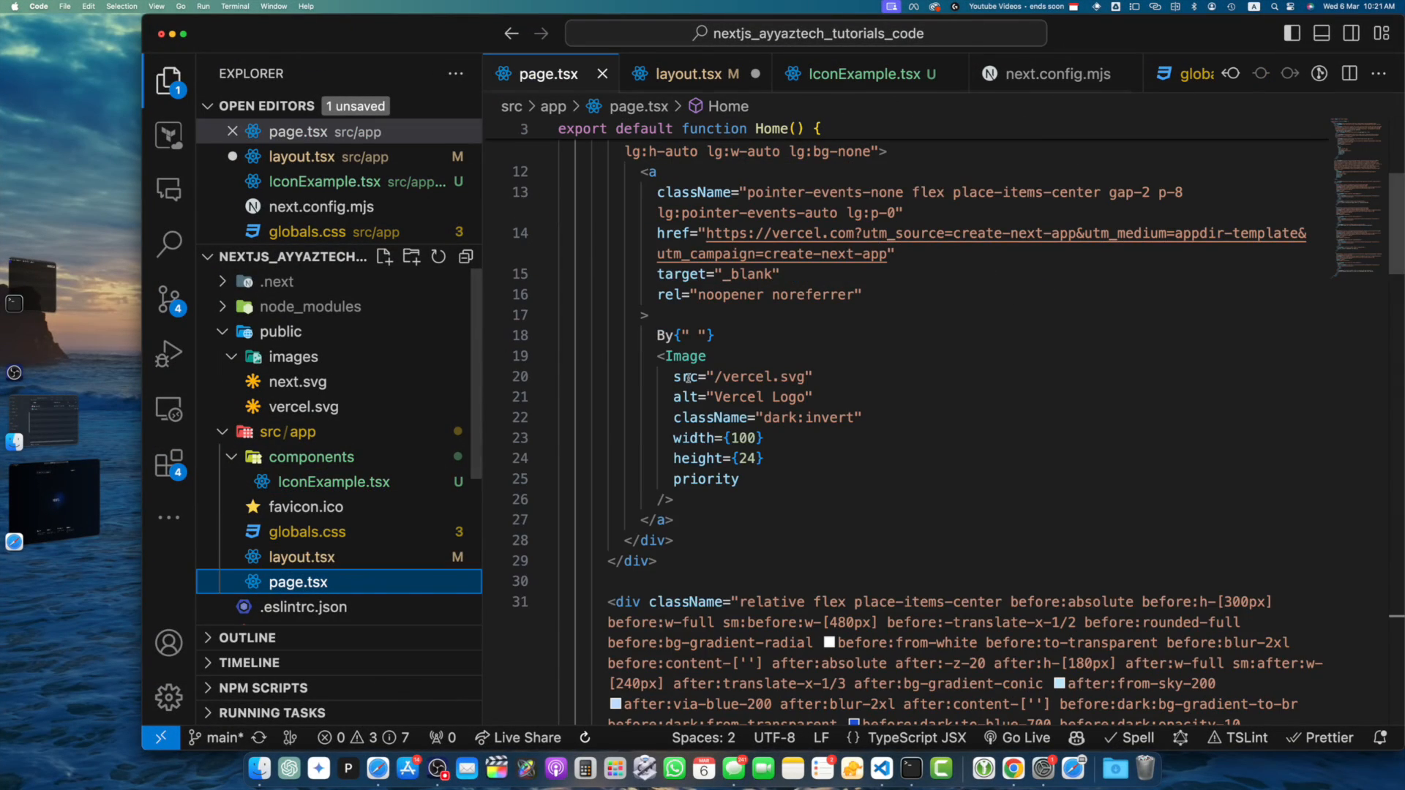
- Replace page.tsx's main with a div holding <h1>Home</h1> and <IconExample />
scroll(up, 3)
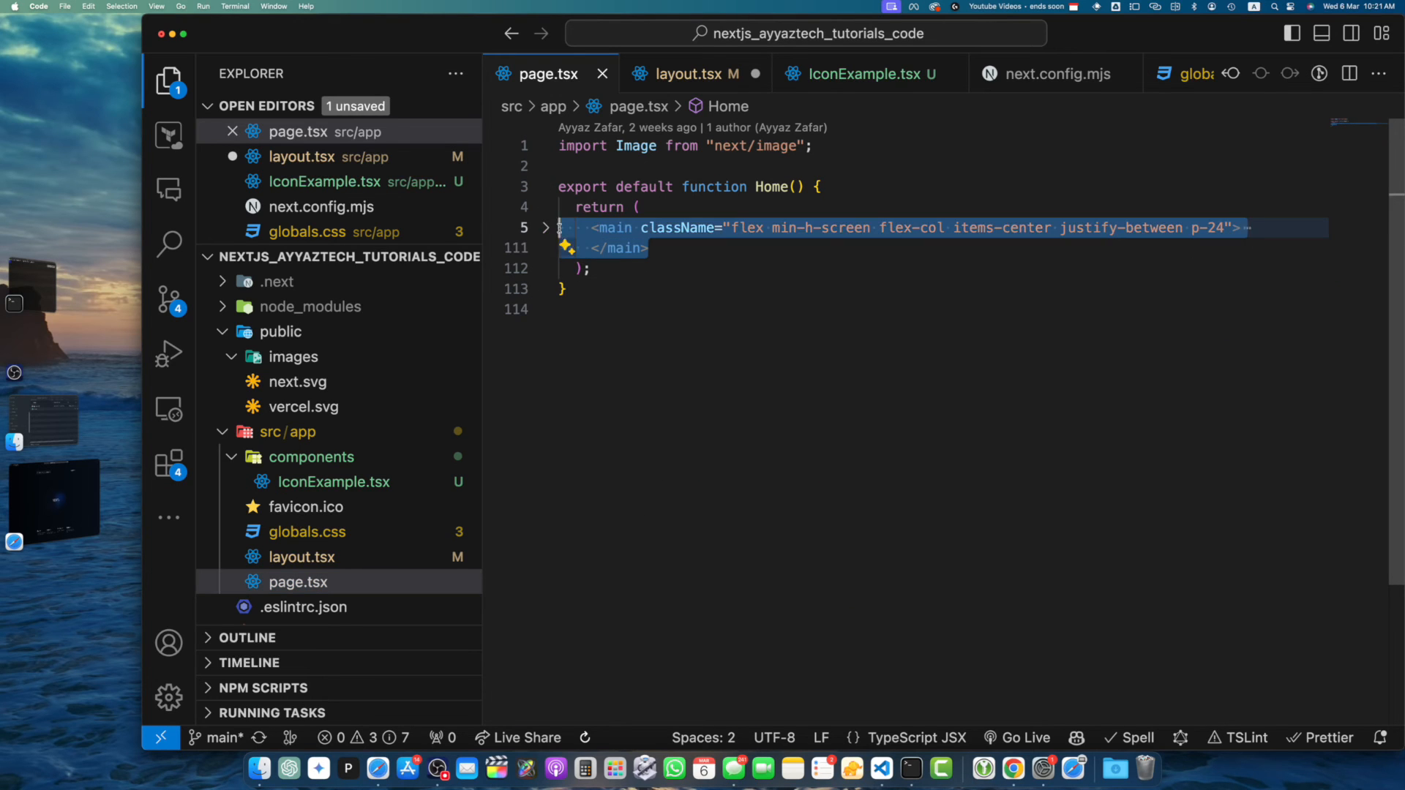
text(<div></div>)
text(<IconExample)
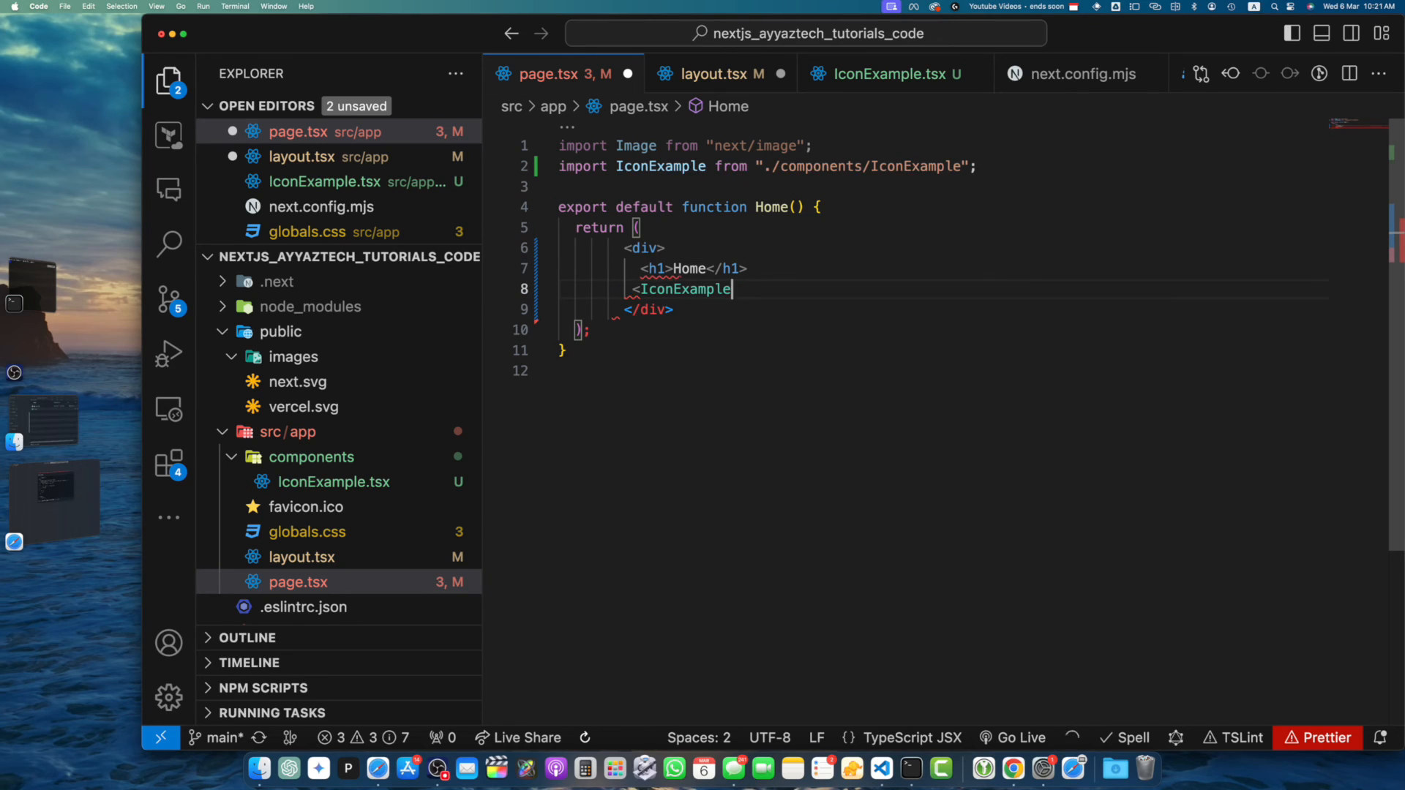
text(/>)
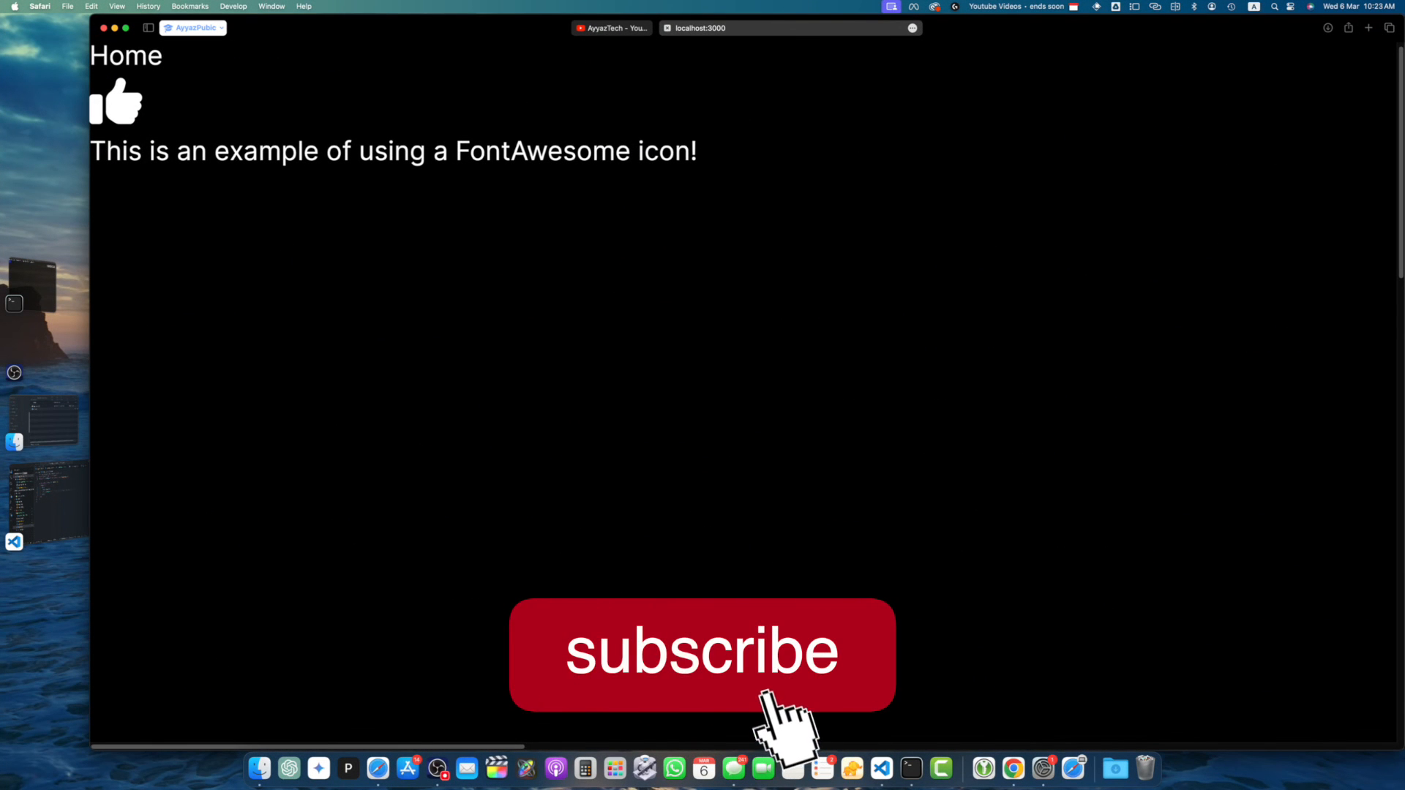
- View the Home page with the thumbs-up icon at localhost:3000 in Safari
click(701, 653)
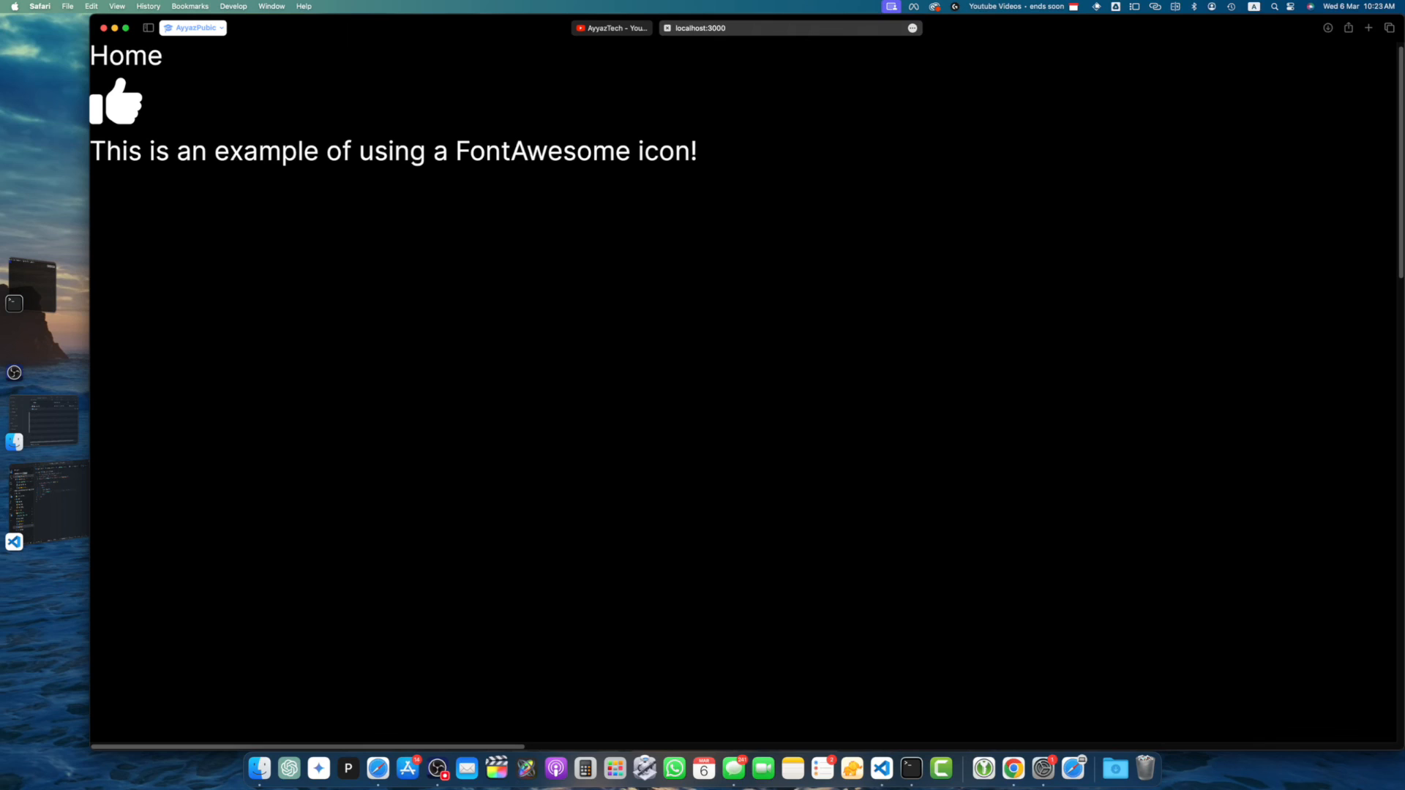
mouse_move(717, 285)
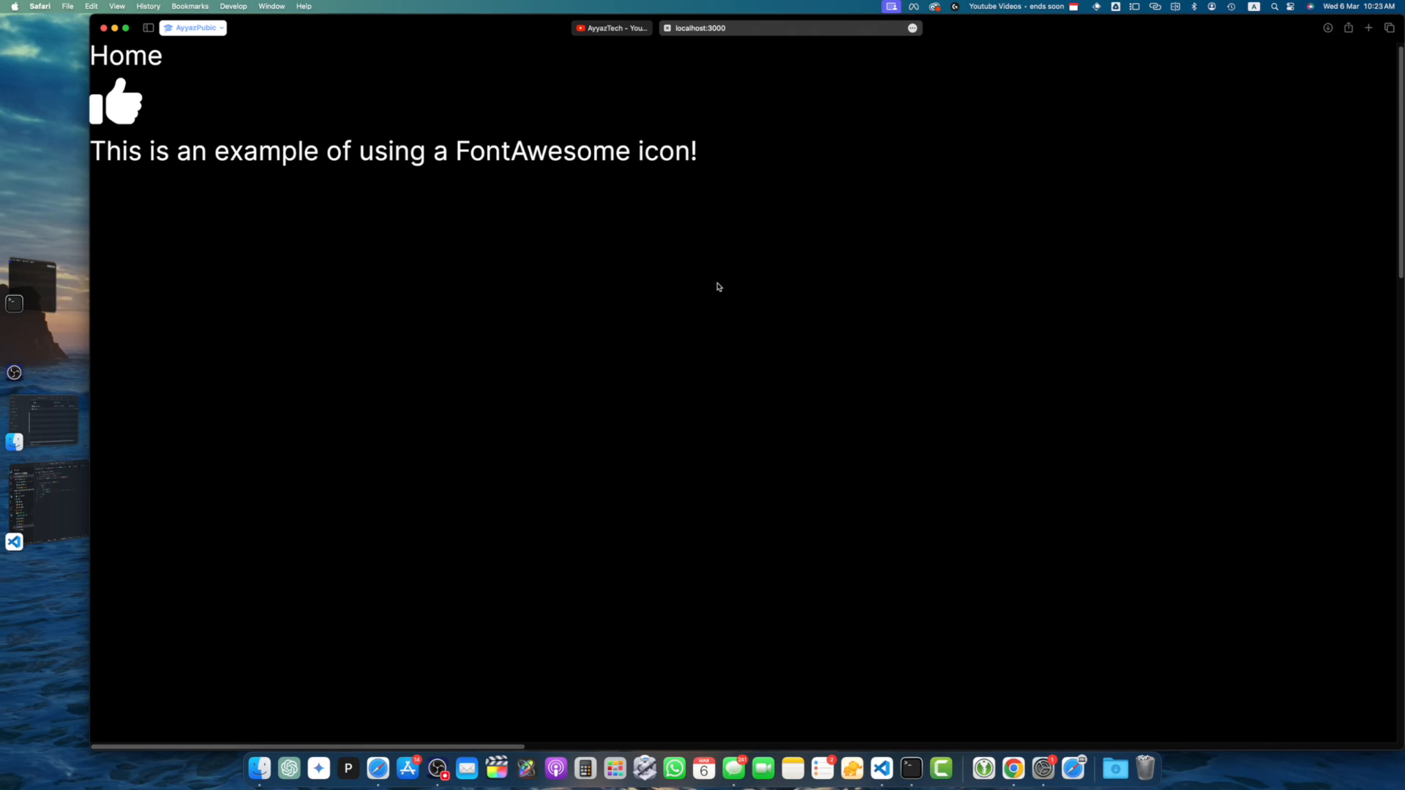